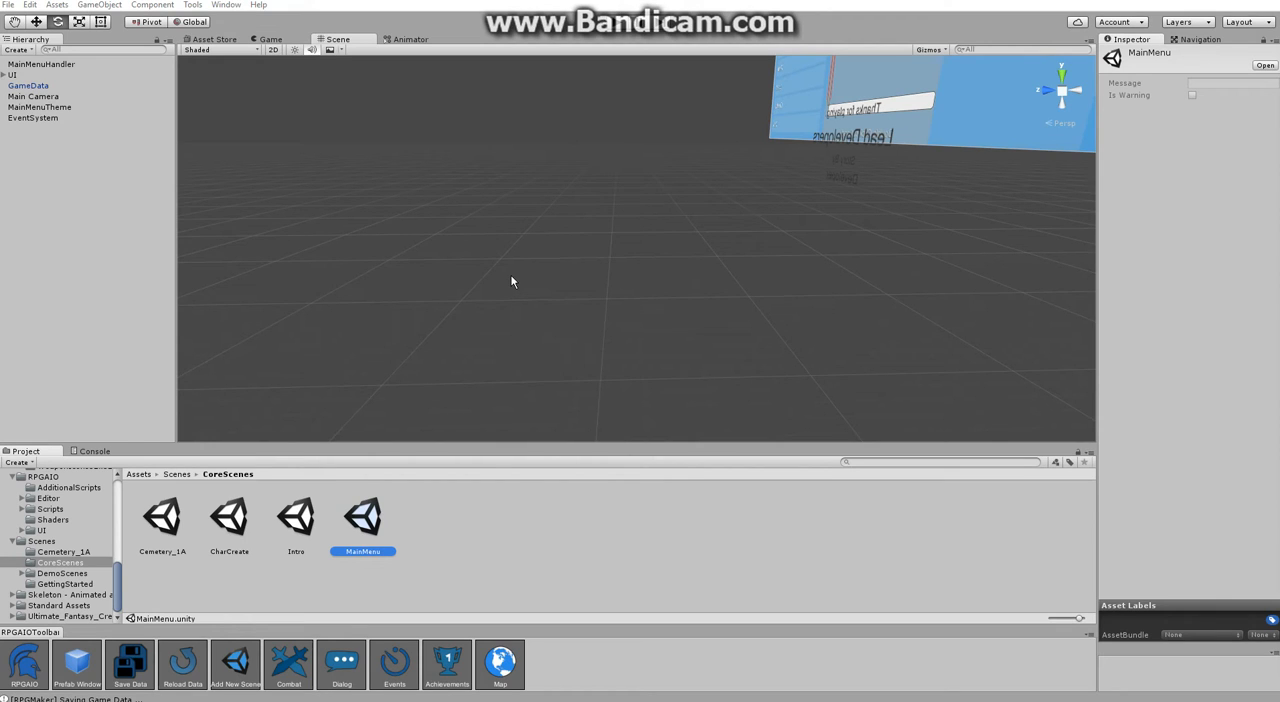
mouse_move(600, 358)
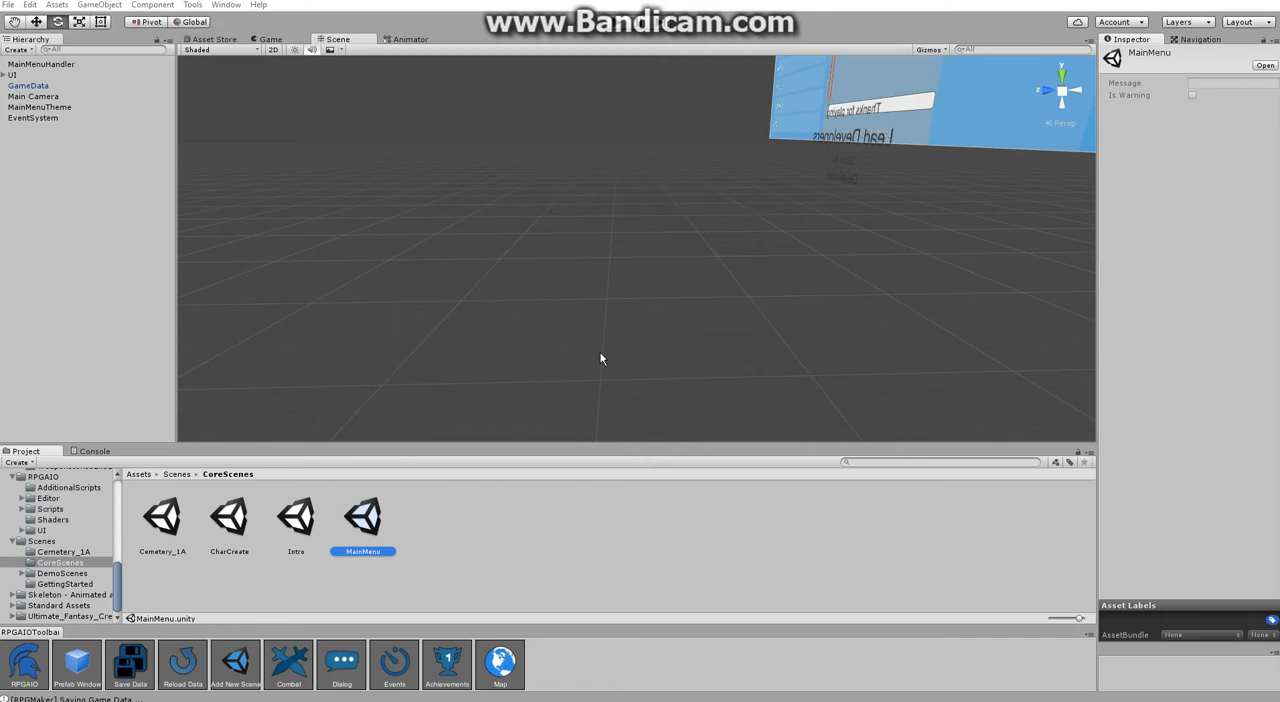
mouse_move(708, 312)
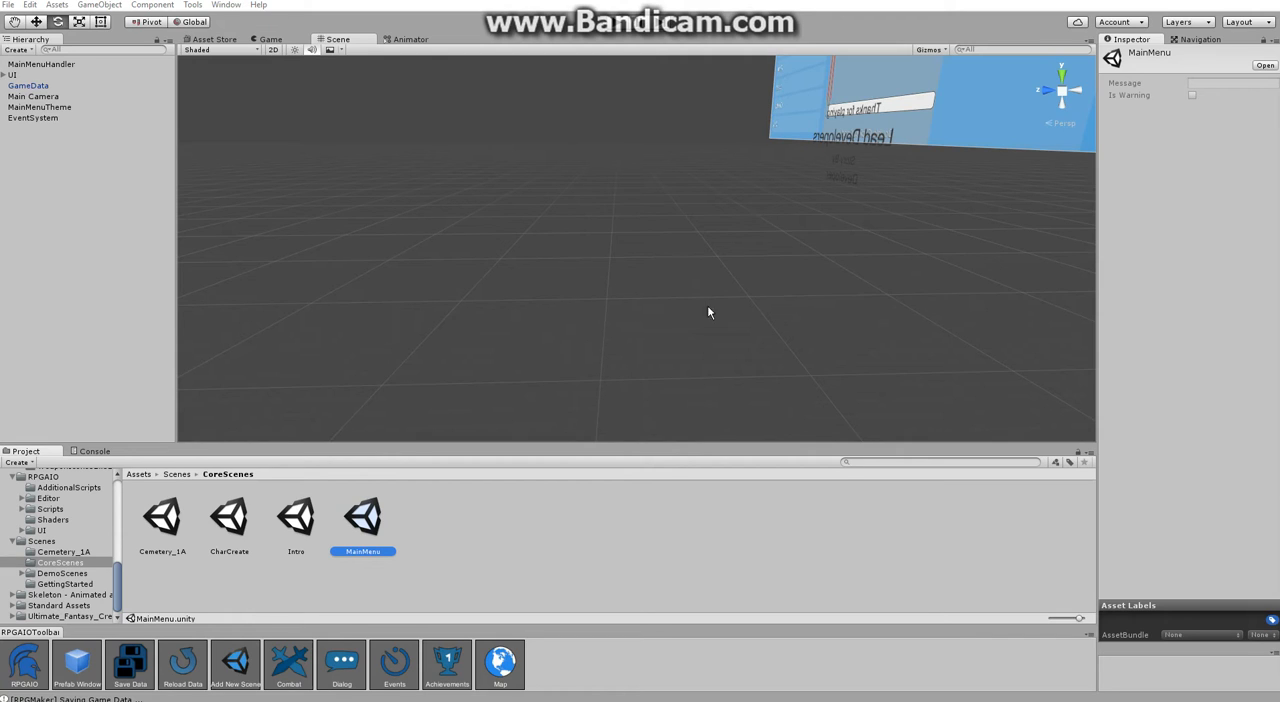
mouse_move(632, 294)
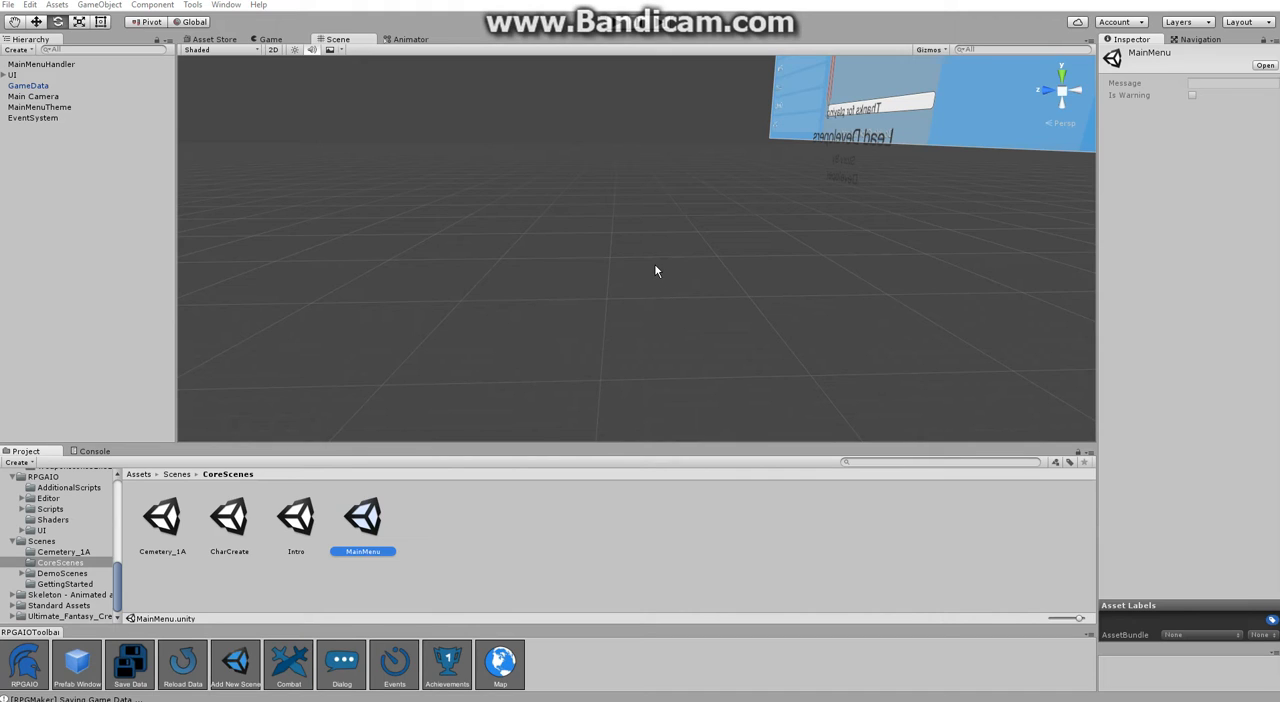
mouse_move(644, 278)
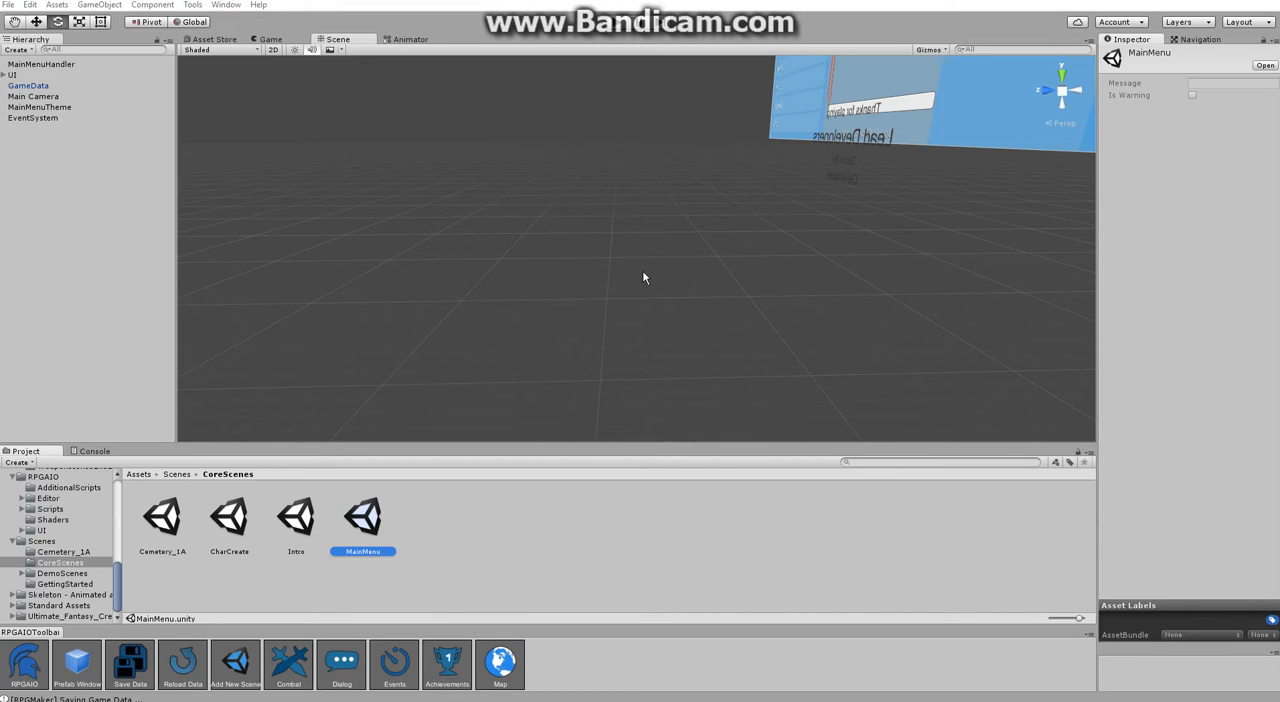
mouse_move(950, 310)
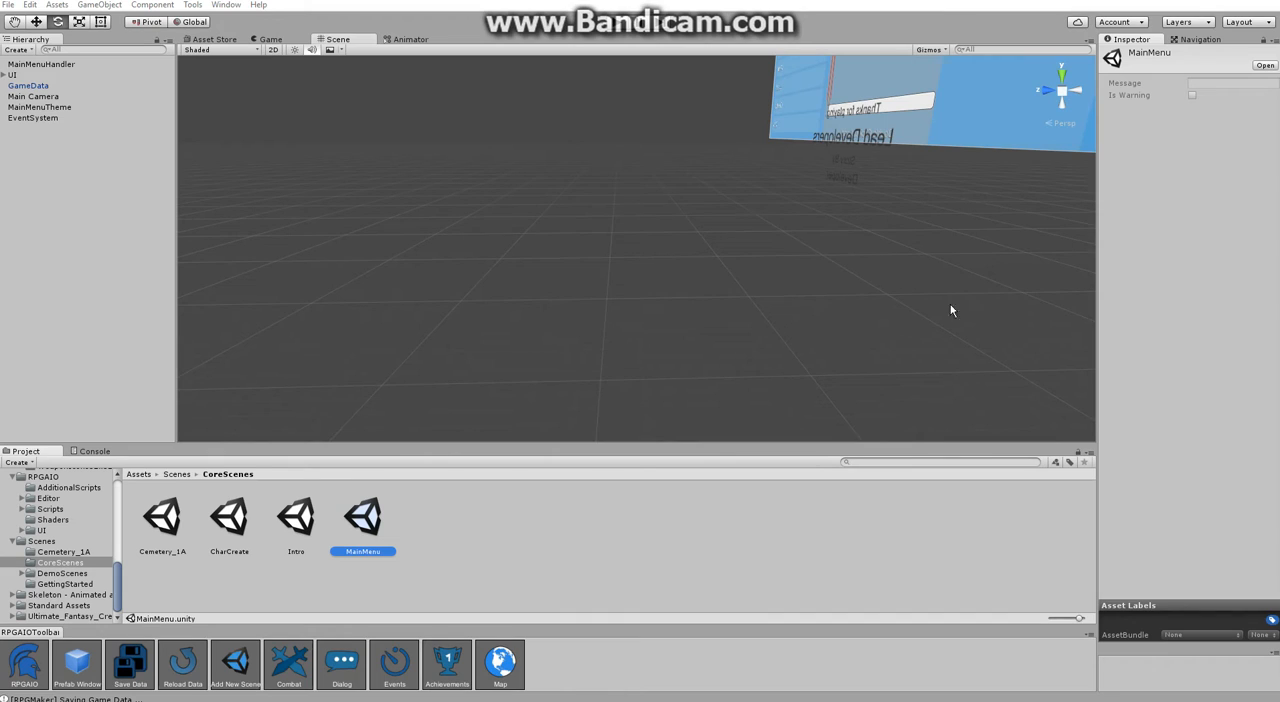
mouse_move(648, 274)
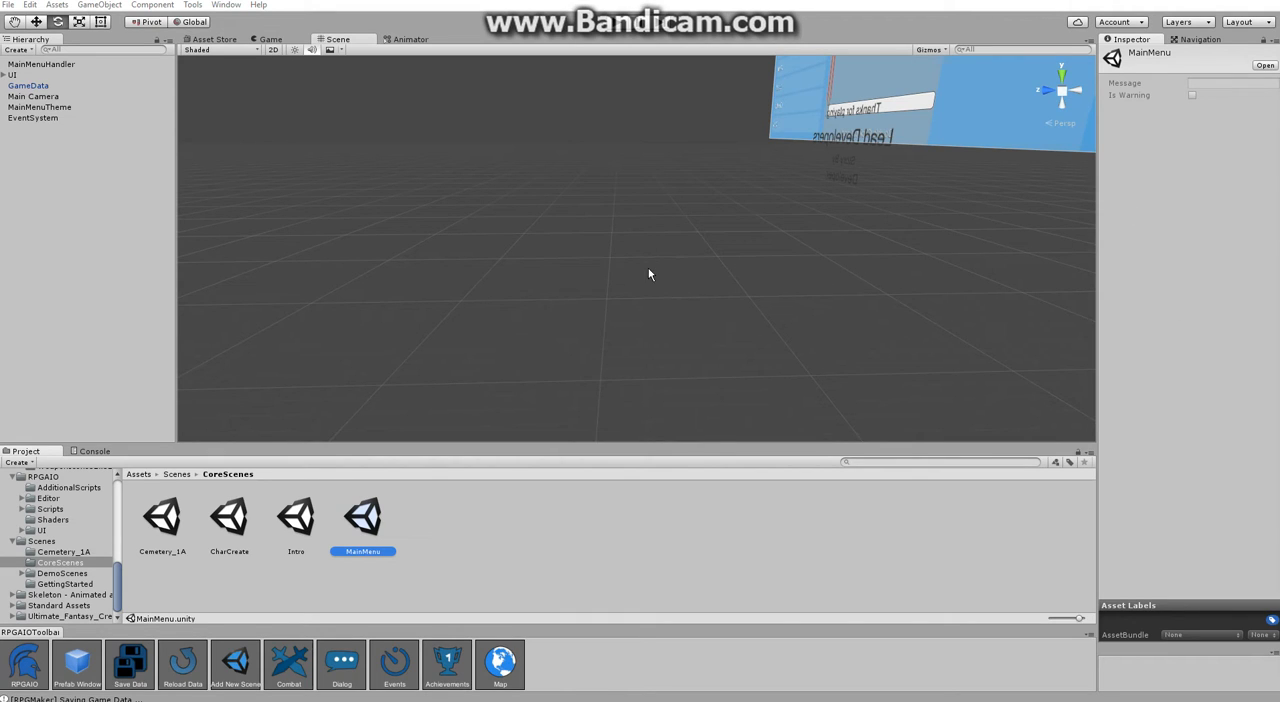
mouse_move(622, 238)
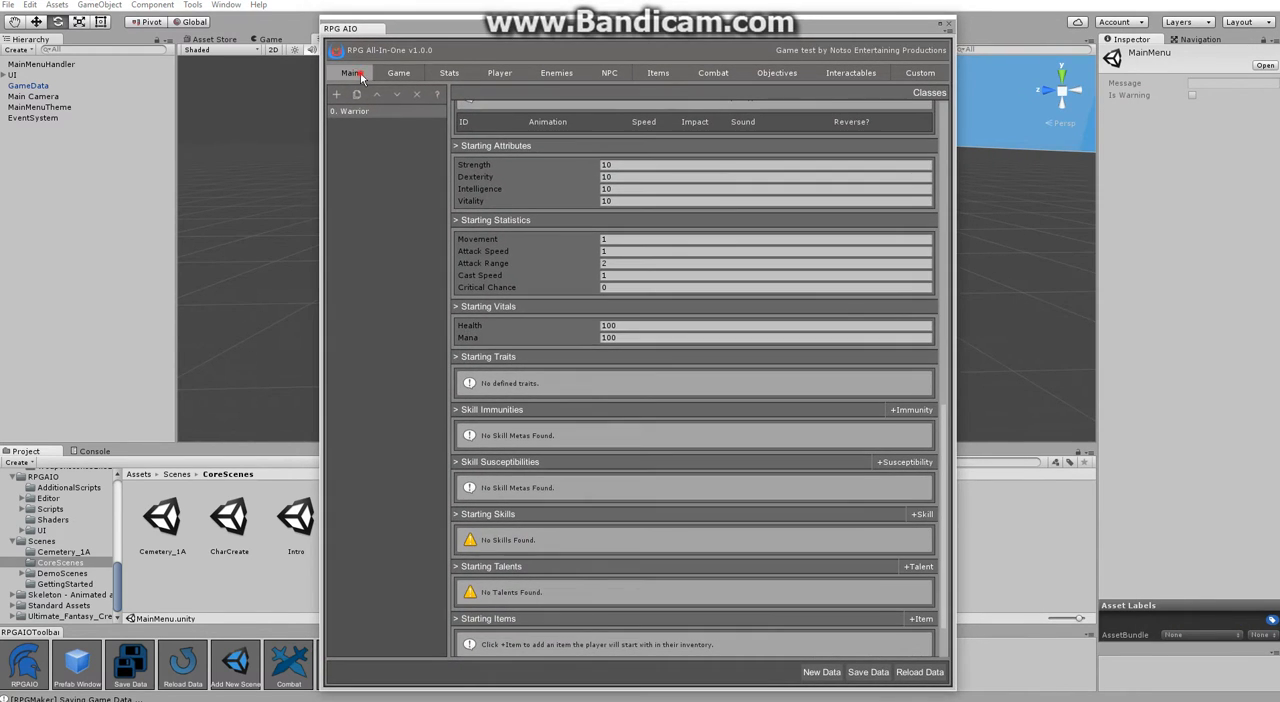
Review the Skeleton enemy and Sword of the Noob item, then reach the Loot Tables page.
click(398, 72)
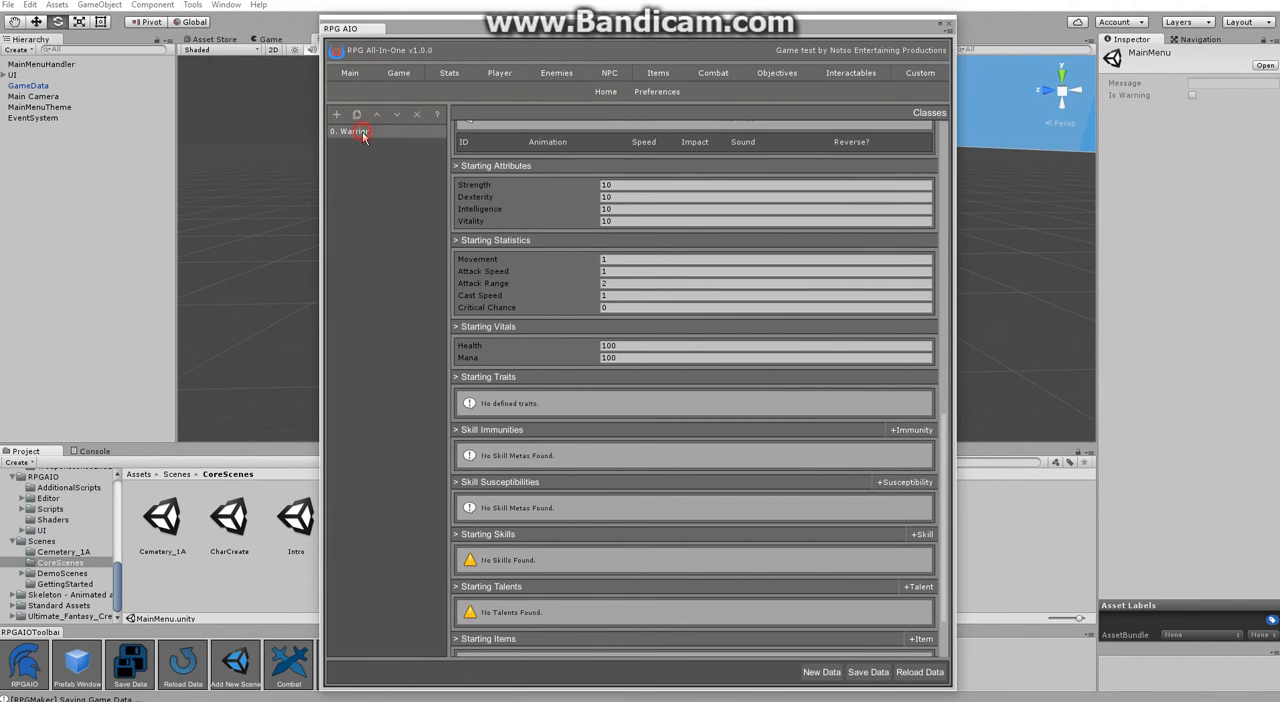
click(556, 72)
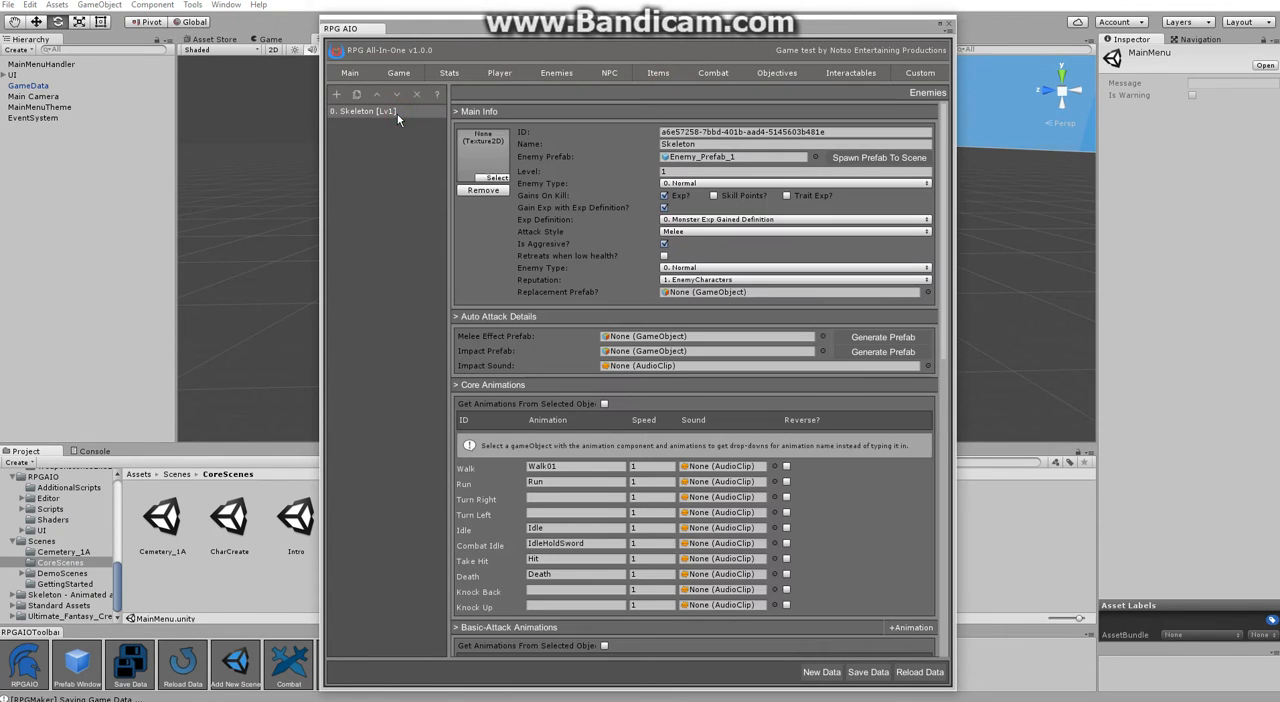
click(918, 72)
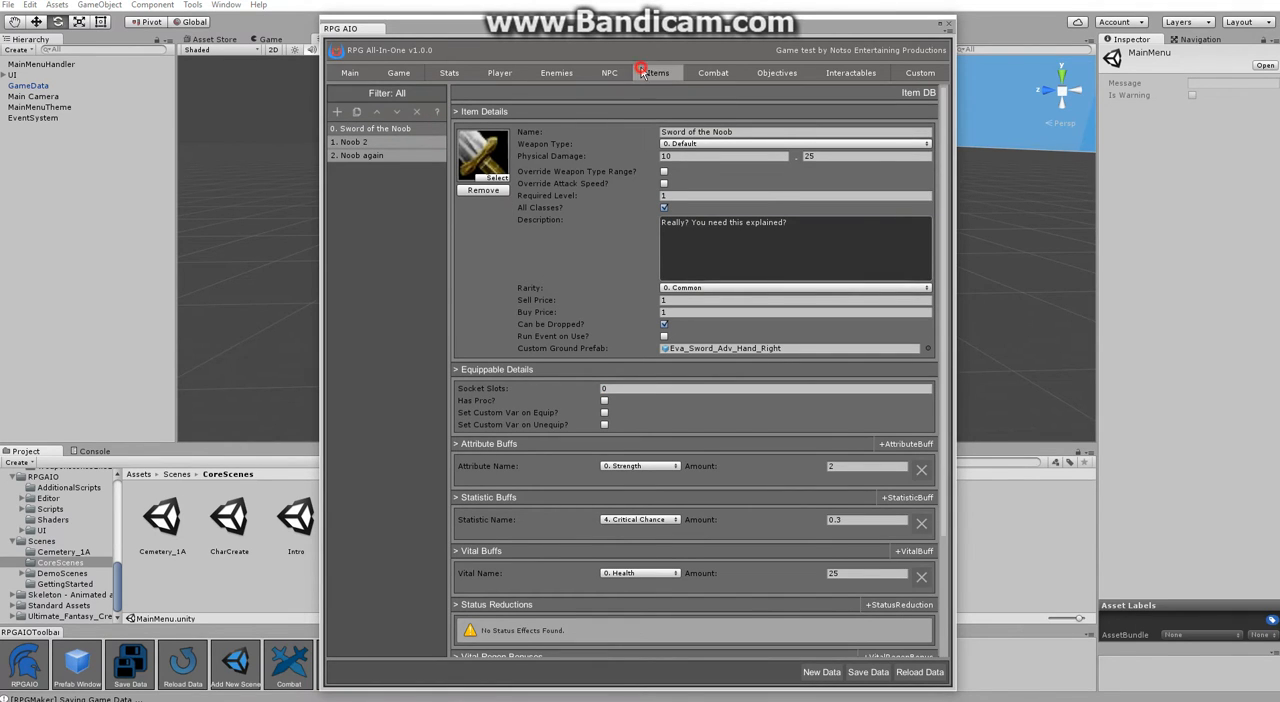
click(656, 72)
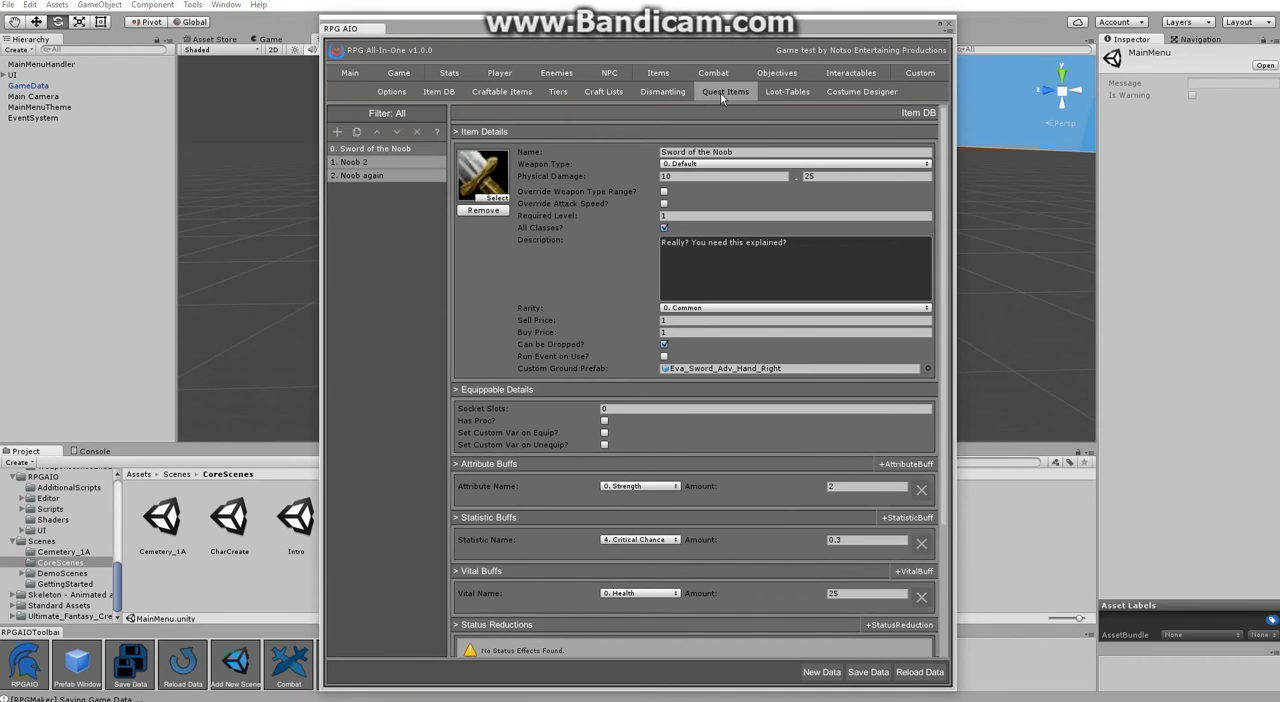
click(788, 92)
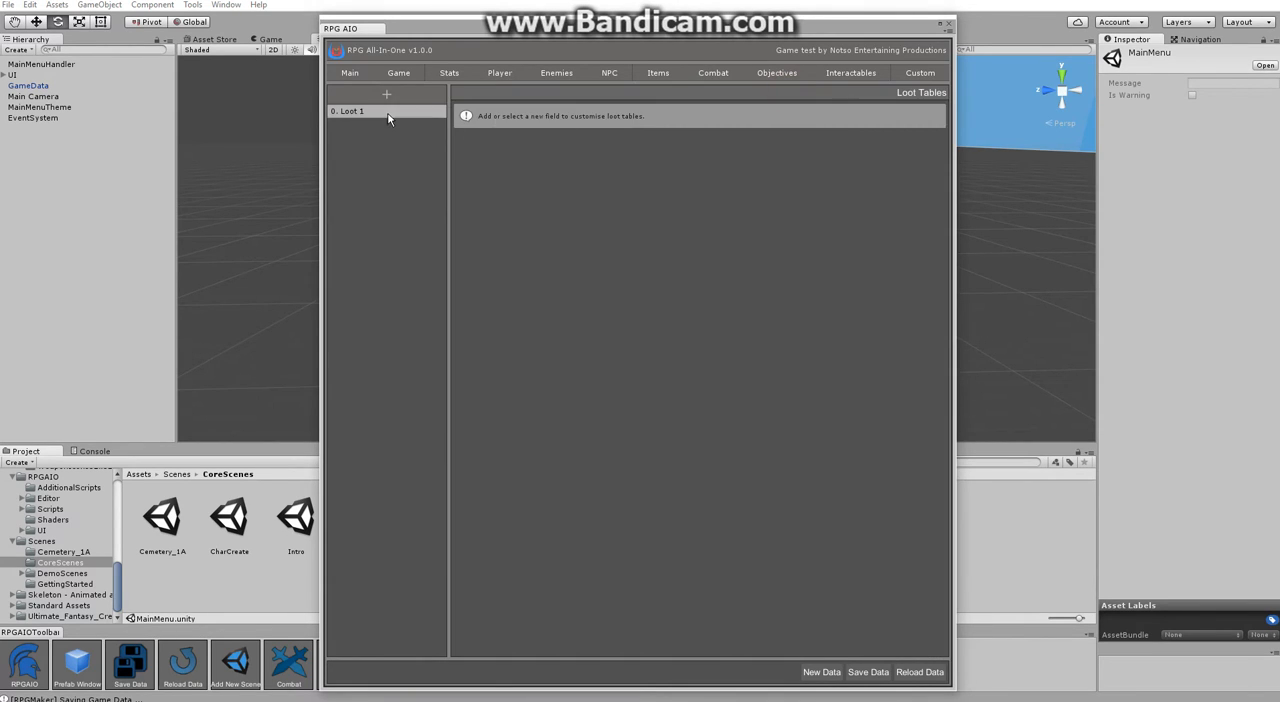
Inspect Loot 1's three items, gold amount and no-loot chance, then close the RPG editor.
click(358, 110)
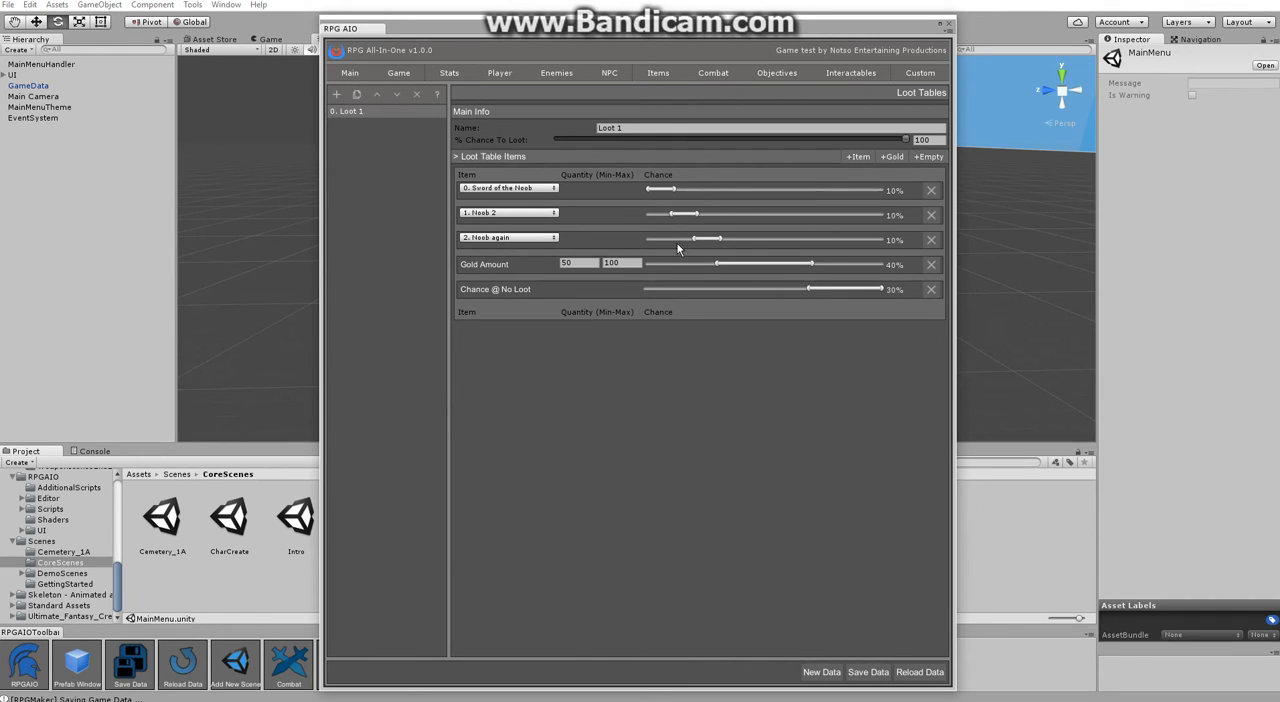
mouse_move(818, 268)
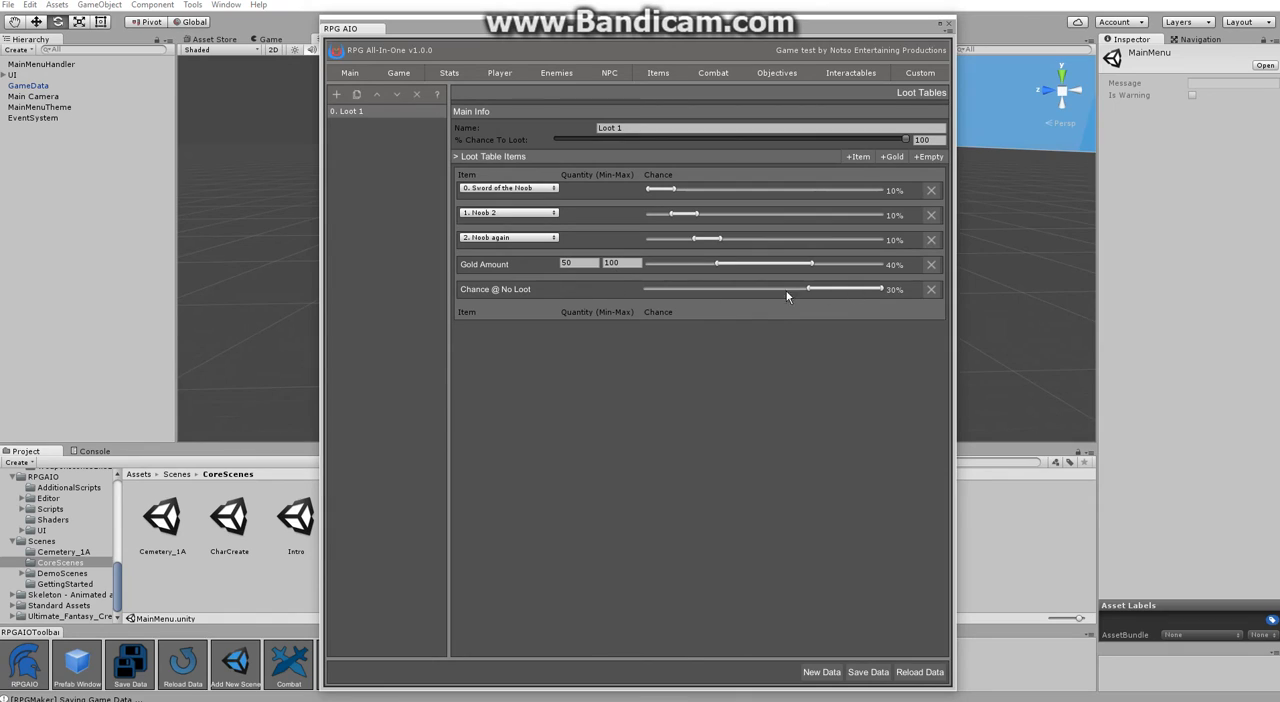
mouse_move(620, 252)
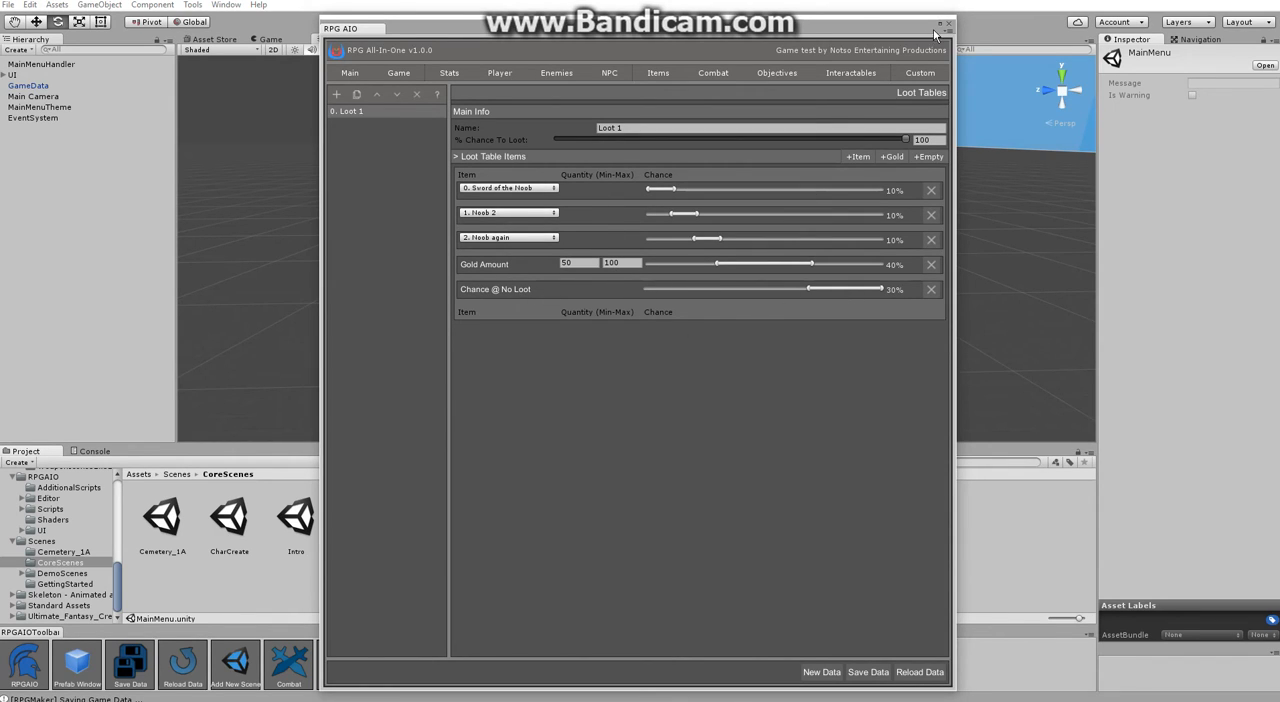
click(946, 24)
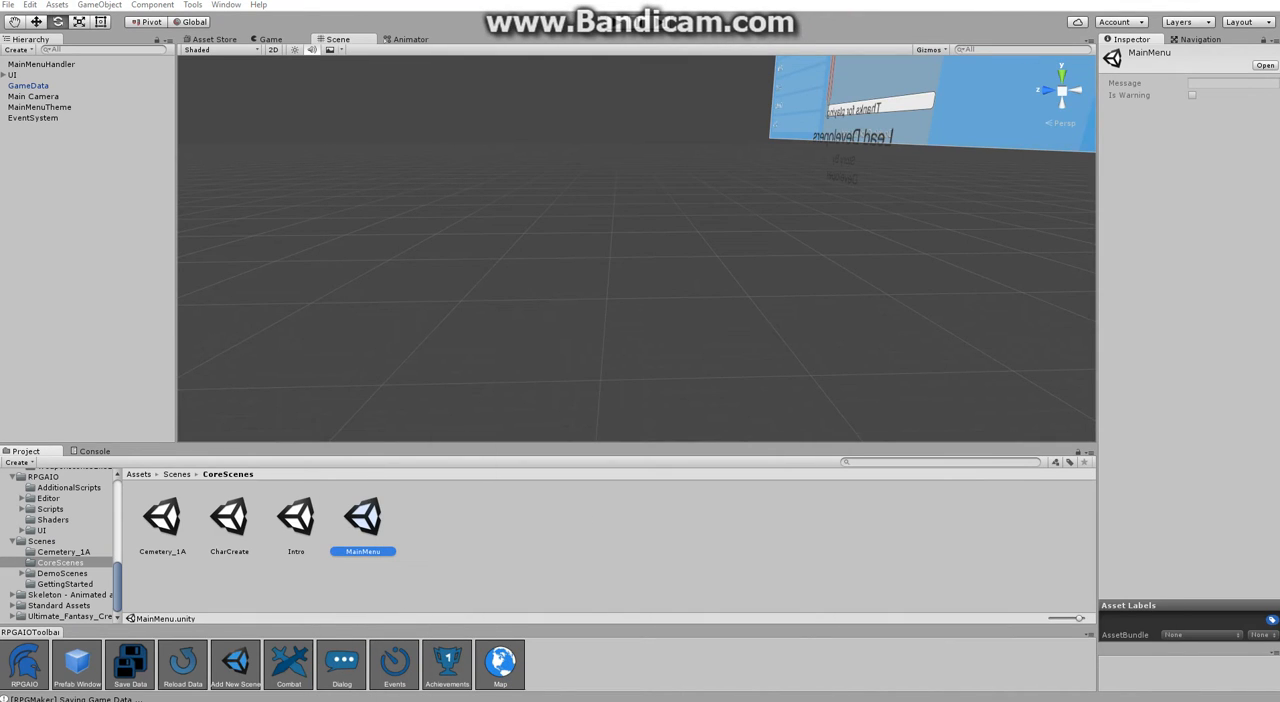
mouse_move(646, 344)
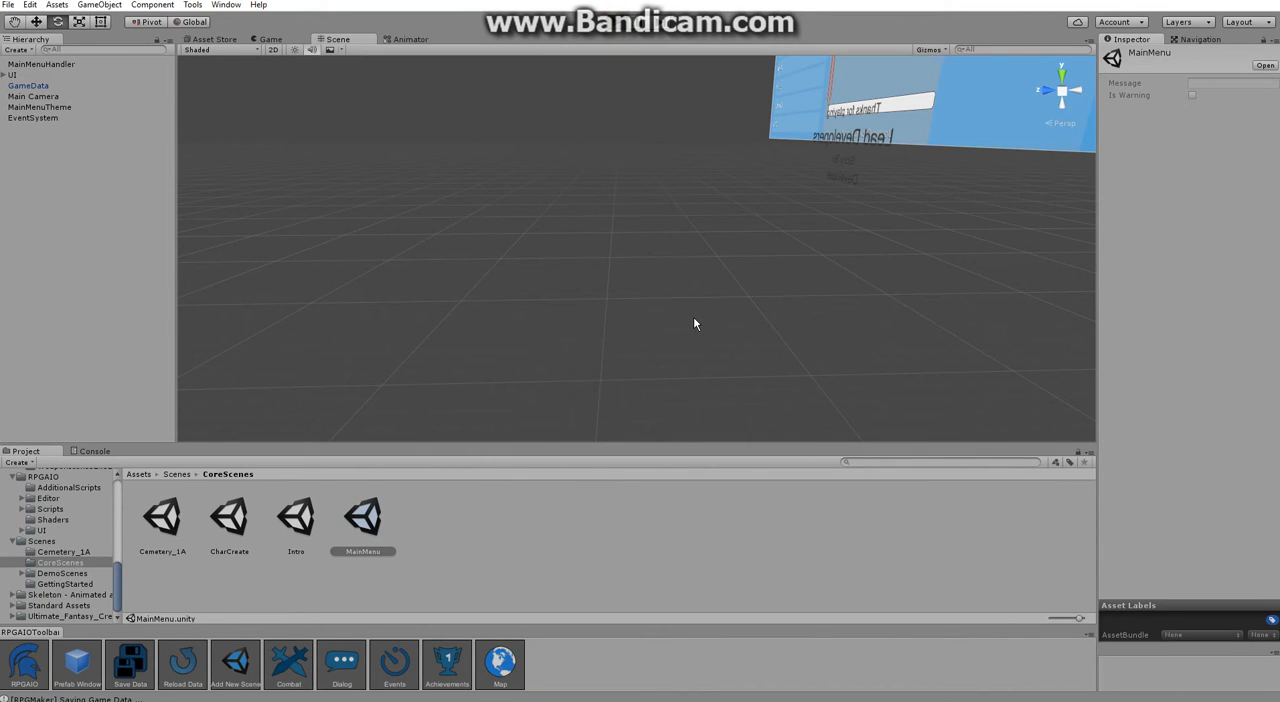
mouse_move(754, 276)
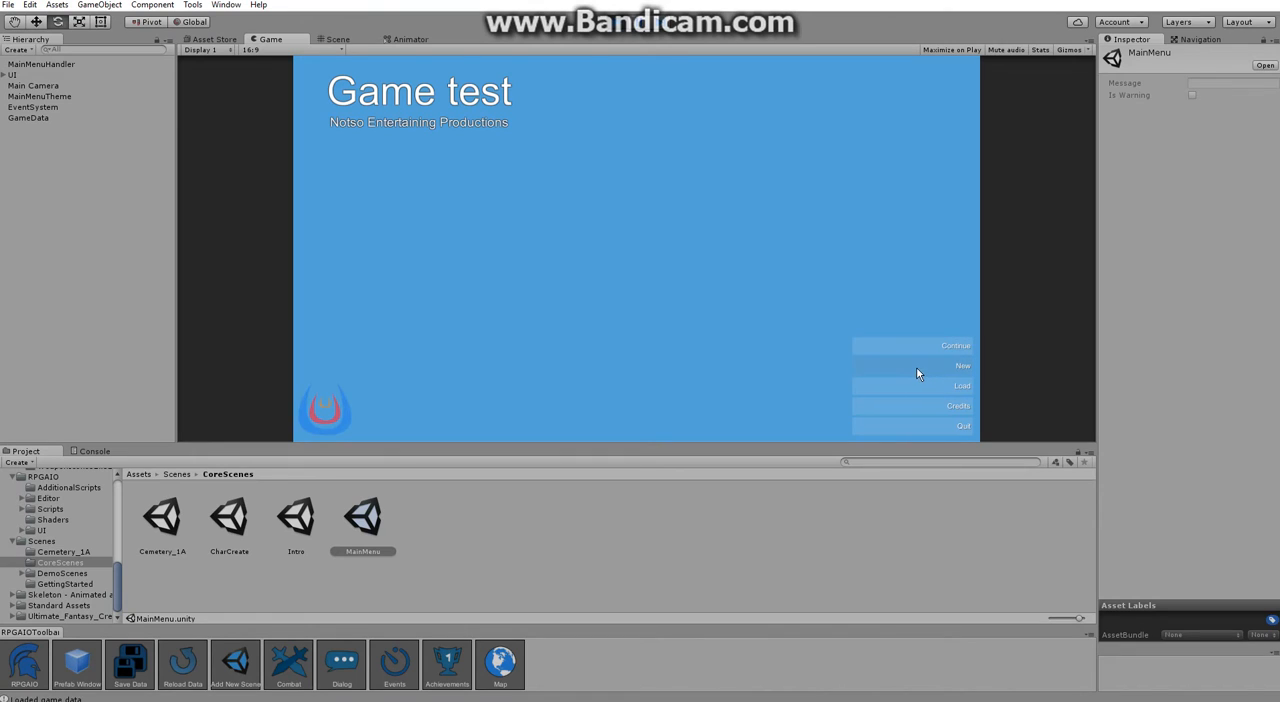
Start a new game, name the Warrior character 'Eval' and create her into the world.
click(960, 364)
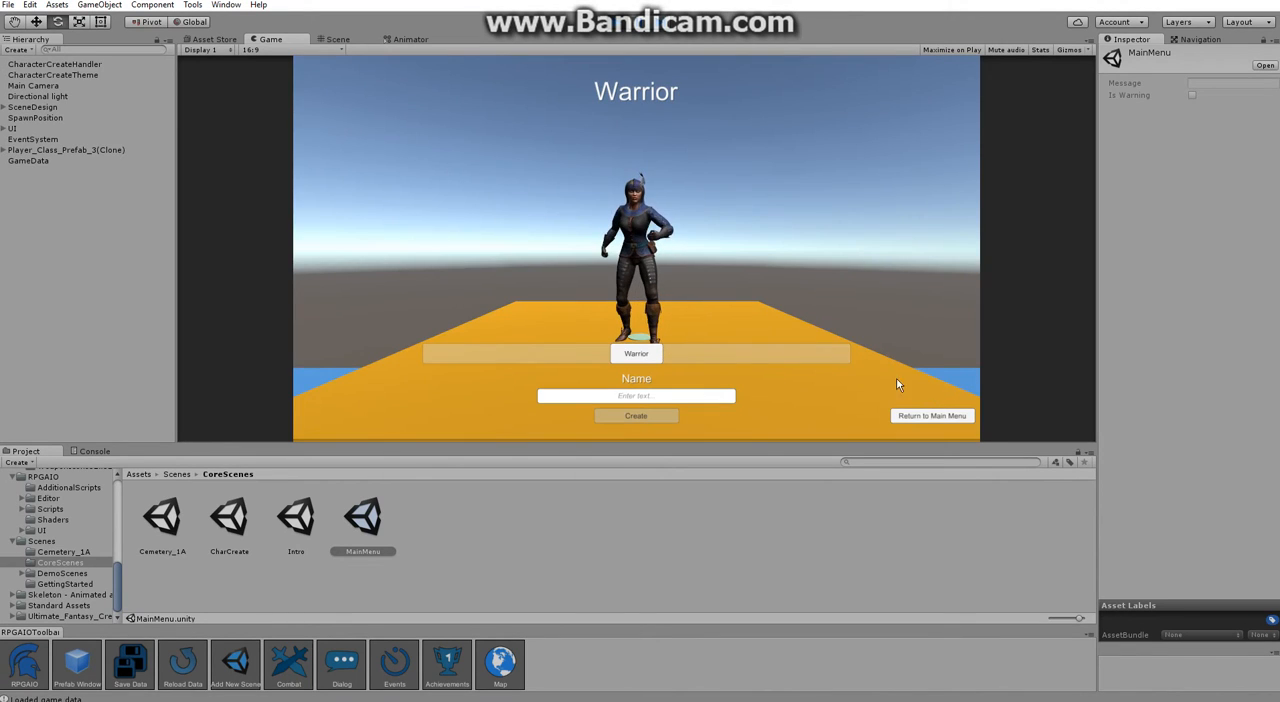
click(636, 396)
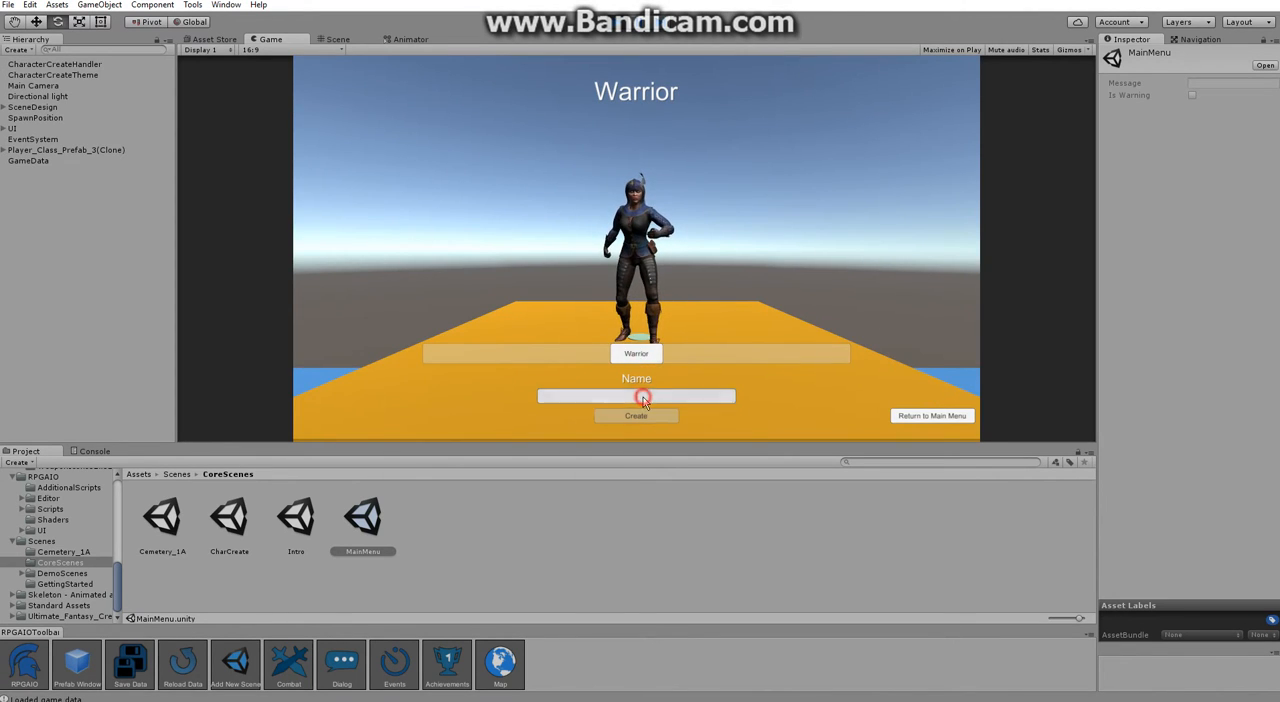
text(Eval)
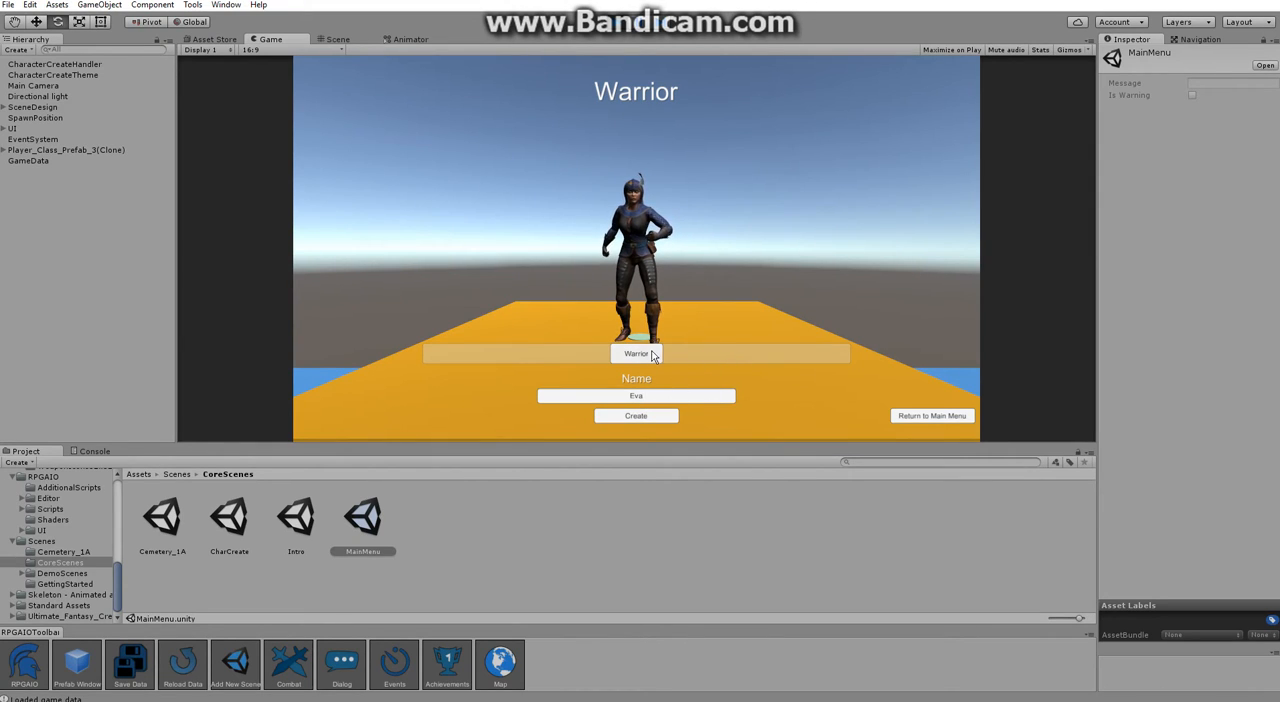
mouse_move(740, 310)
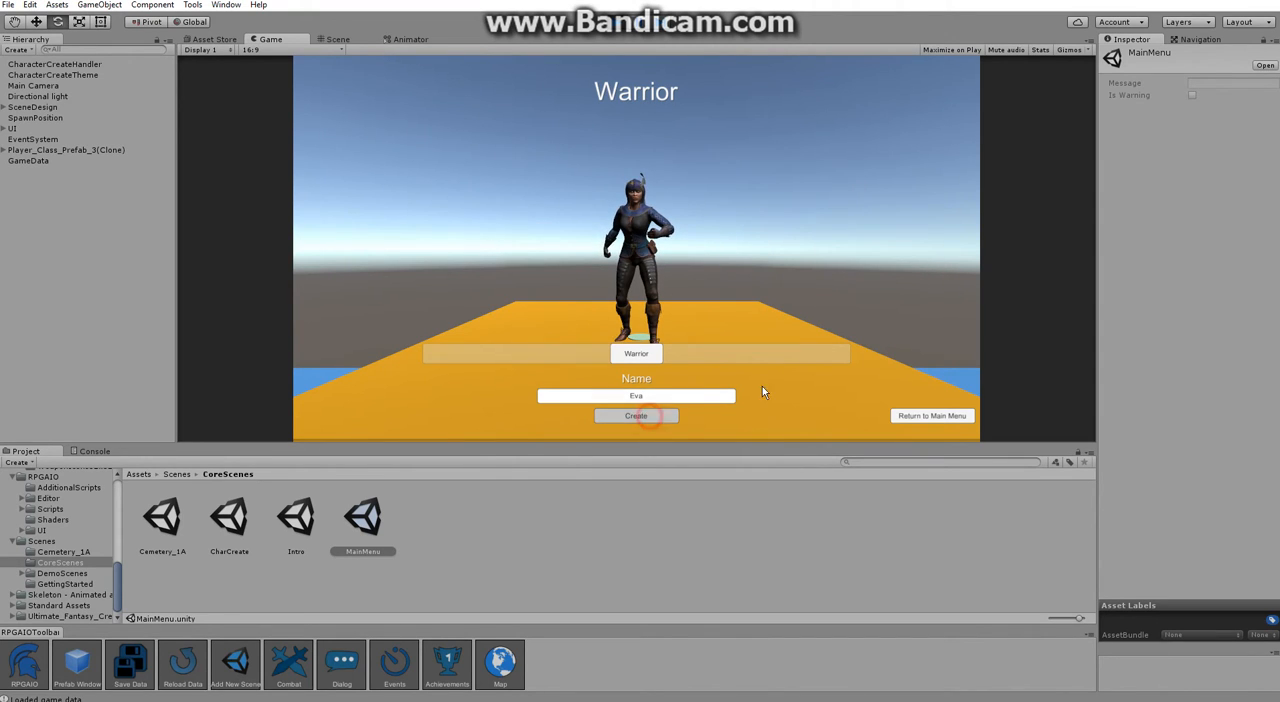
click(636, 416)
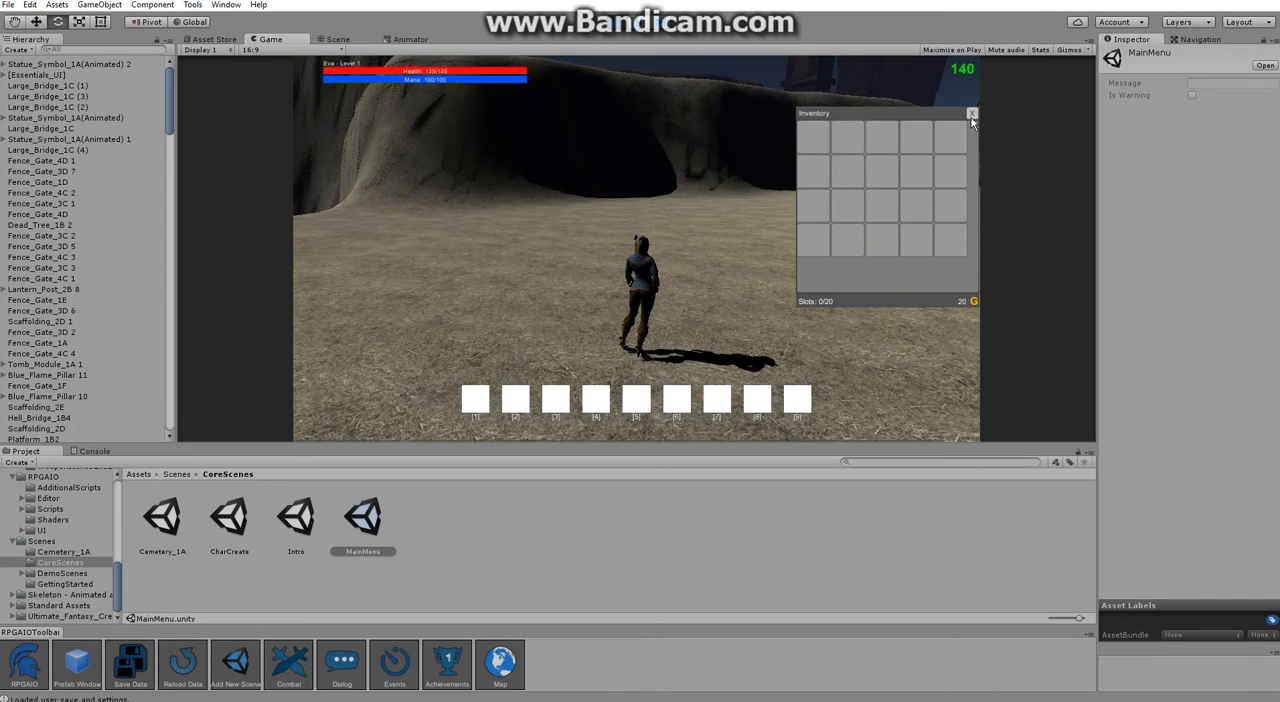
mouse_move(948, 152)
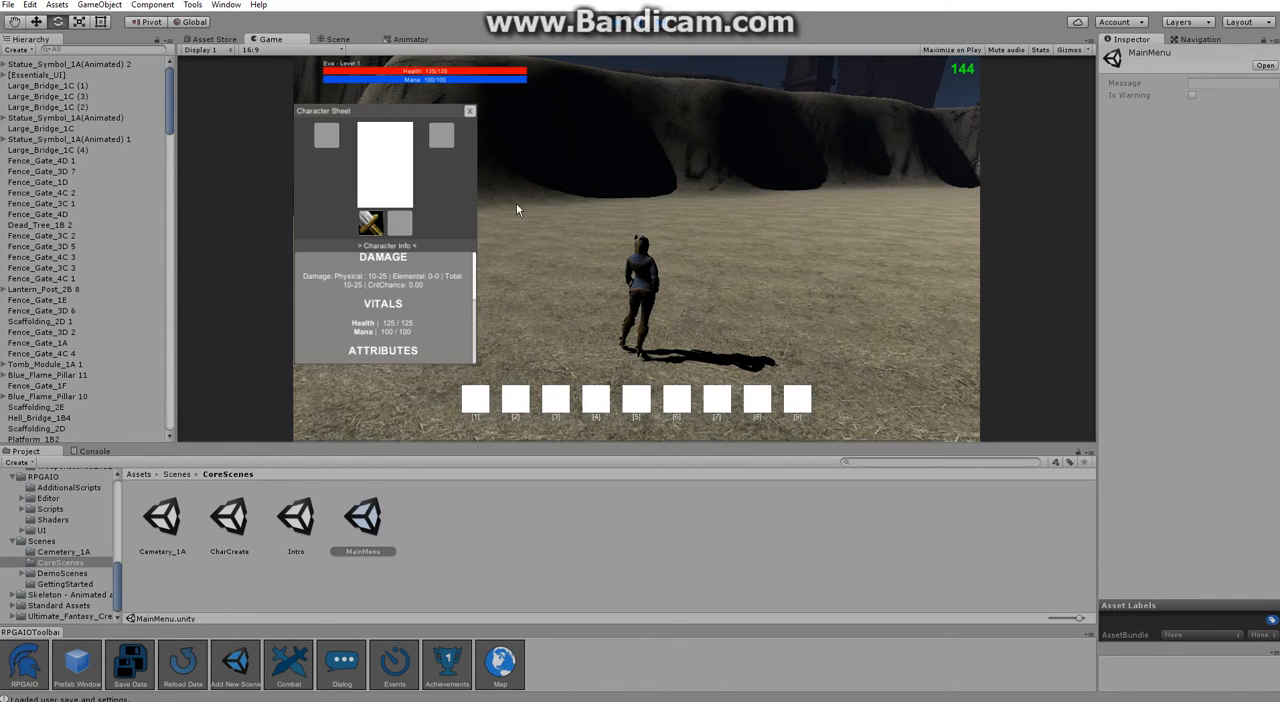
mouse_move(372, 222)
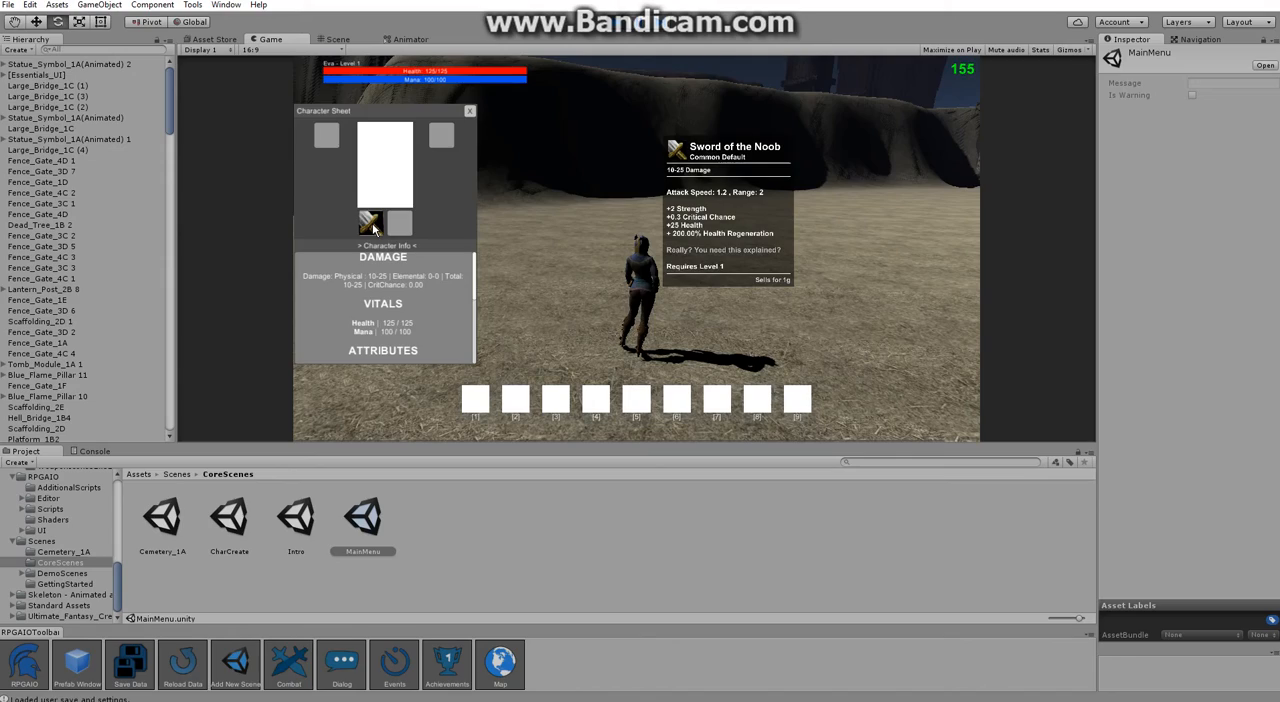
View Eva's character sheet with the Sword of the Noob details and stats.
click(468, 110)
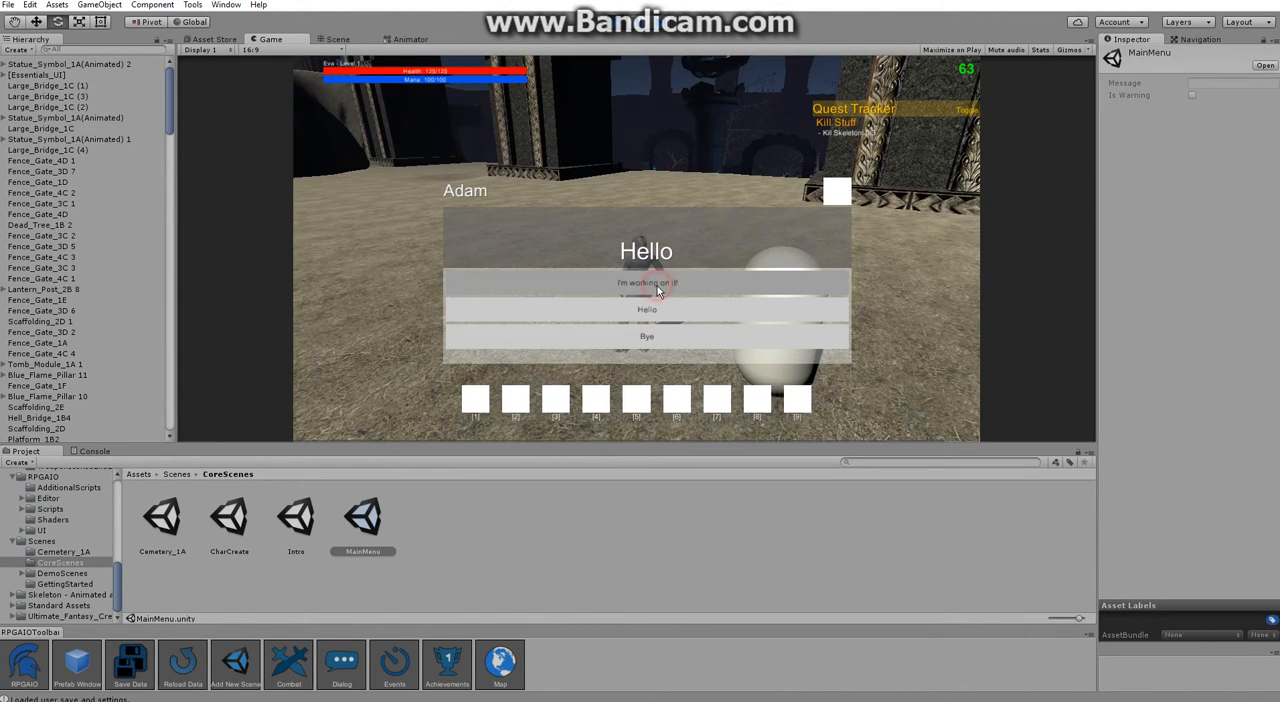
Answer Adam's quest greeting and end the conversation with Whatever.
click(648, 282)
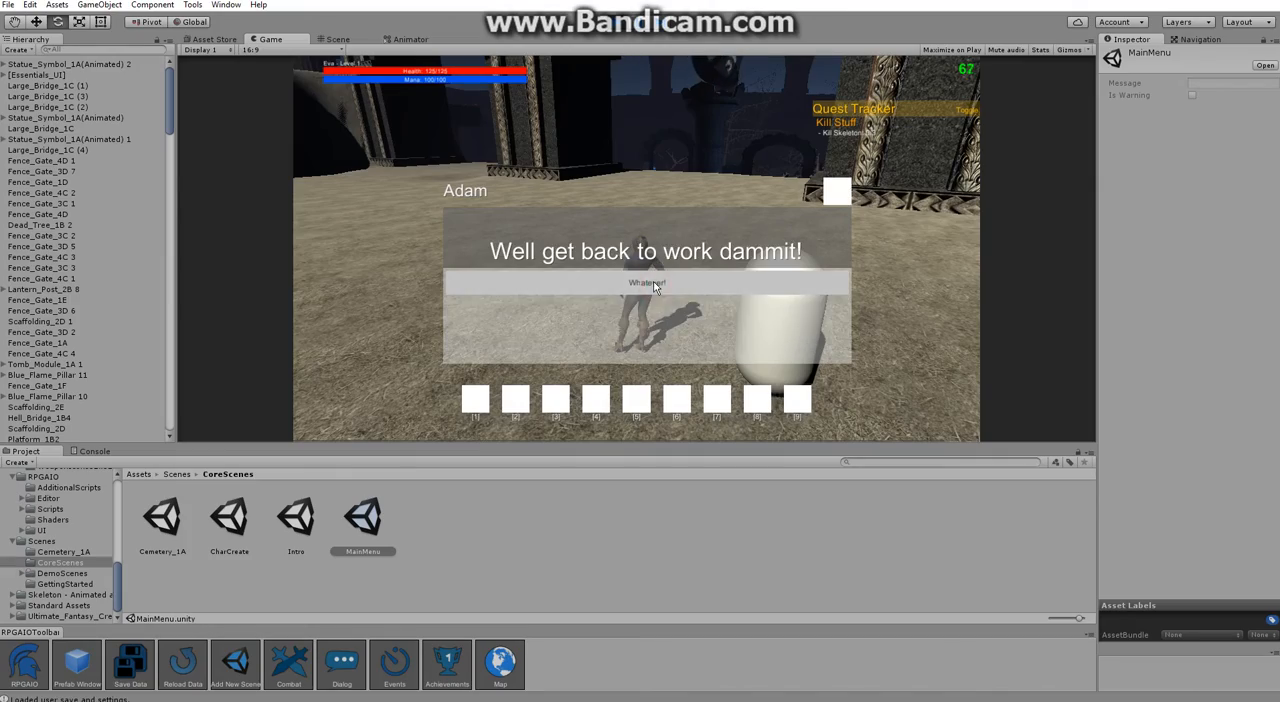
click(646, 284)
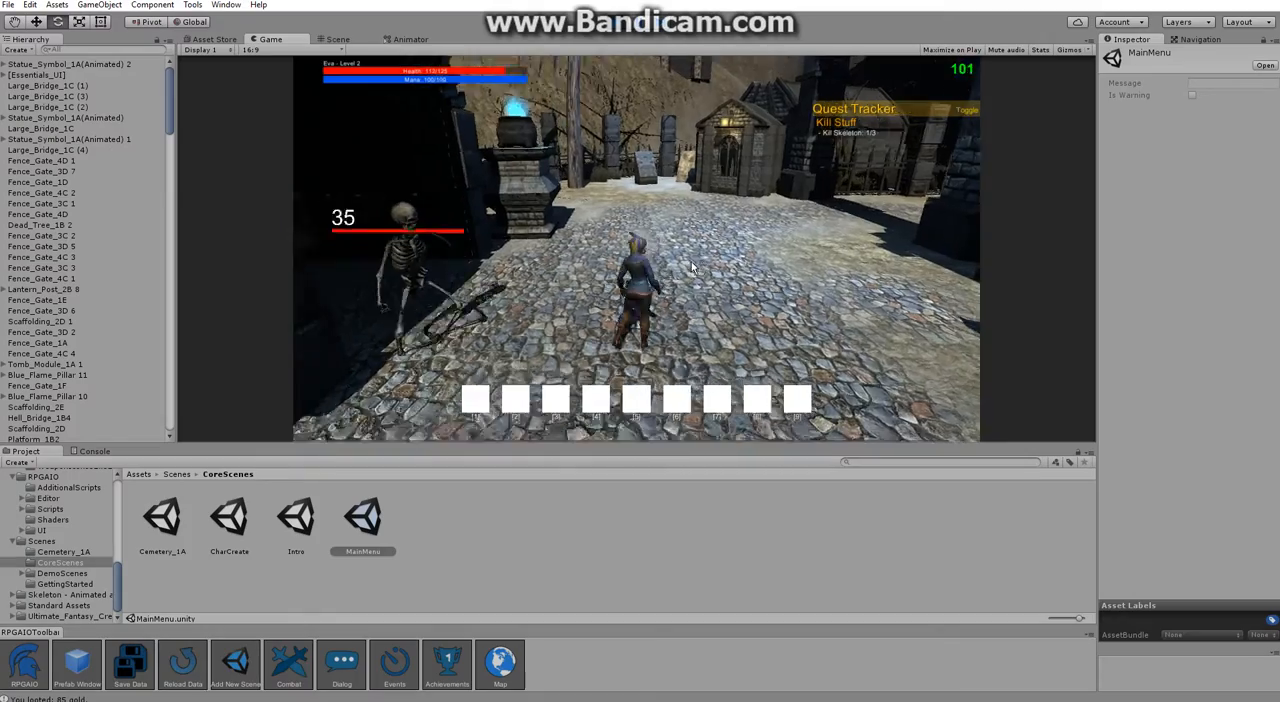
Attack the skeleton in the graveyard for the Kill Skull quest.
click(696, 240)
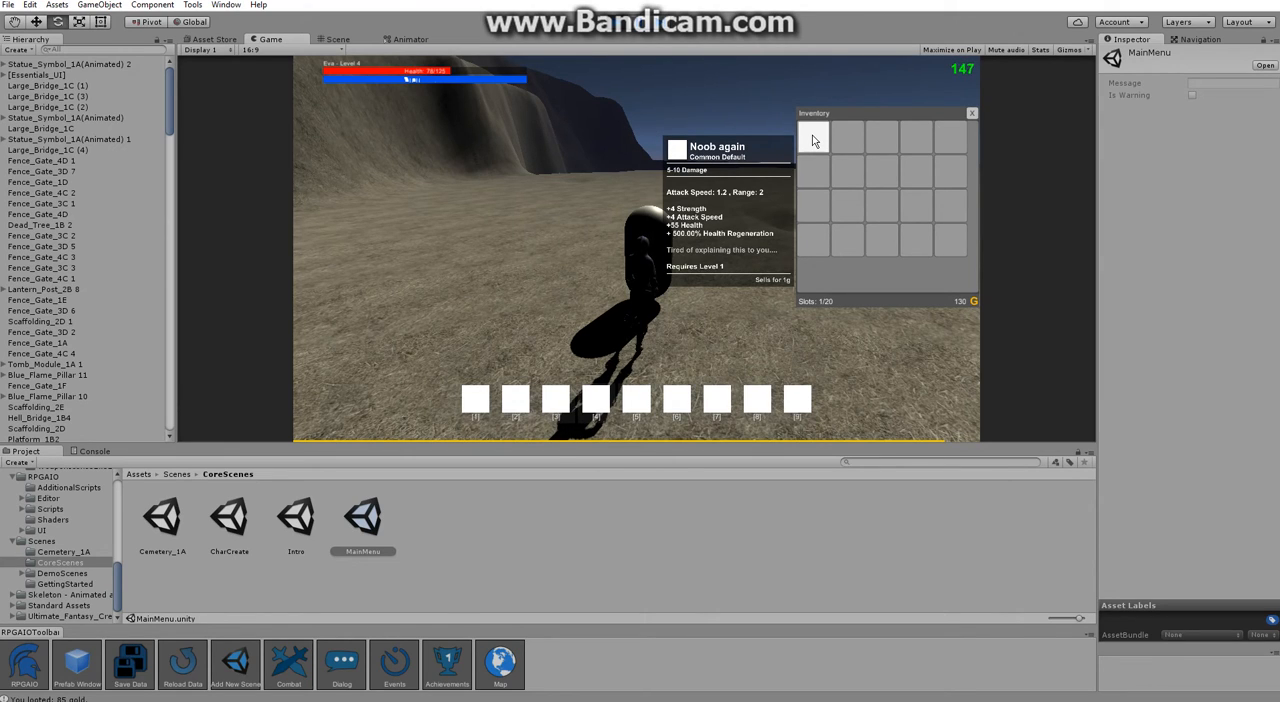
mouse_move(960, 312)
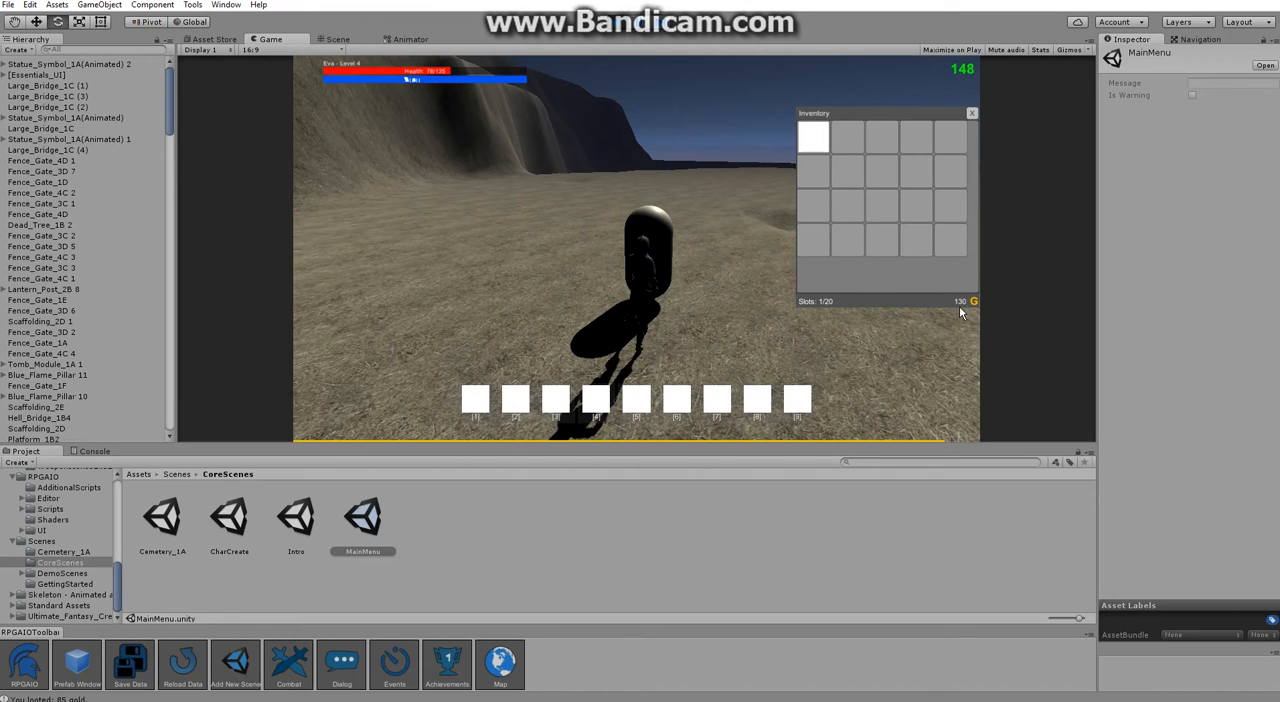
mouse_move(780, 242)
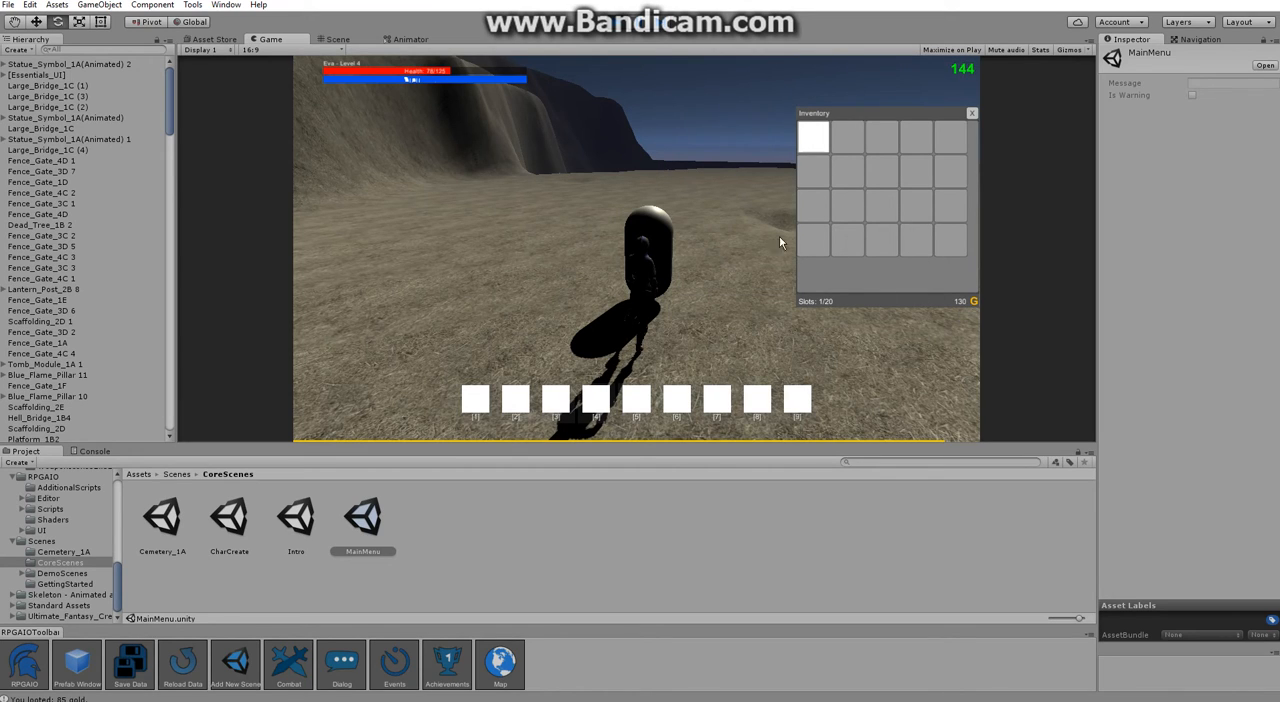
Check the looted Noob again sword in the first inventory slot.
click(972, 112)
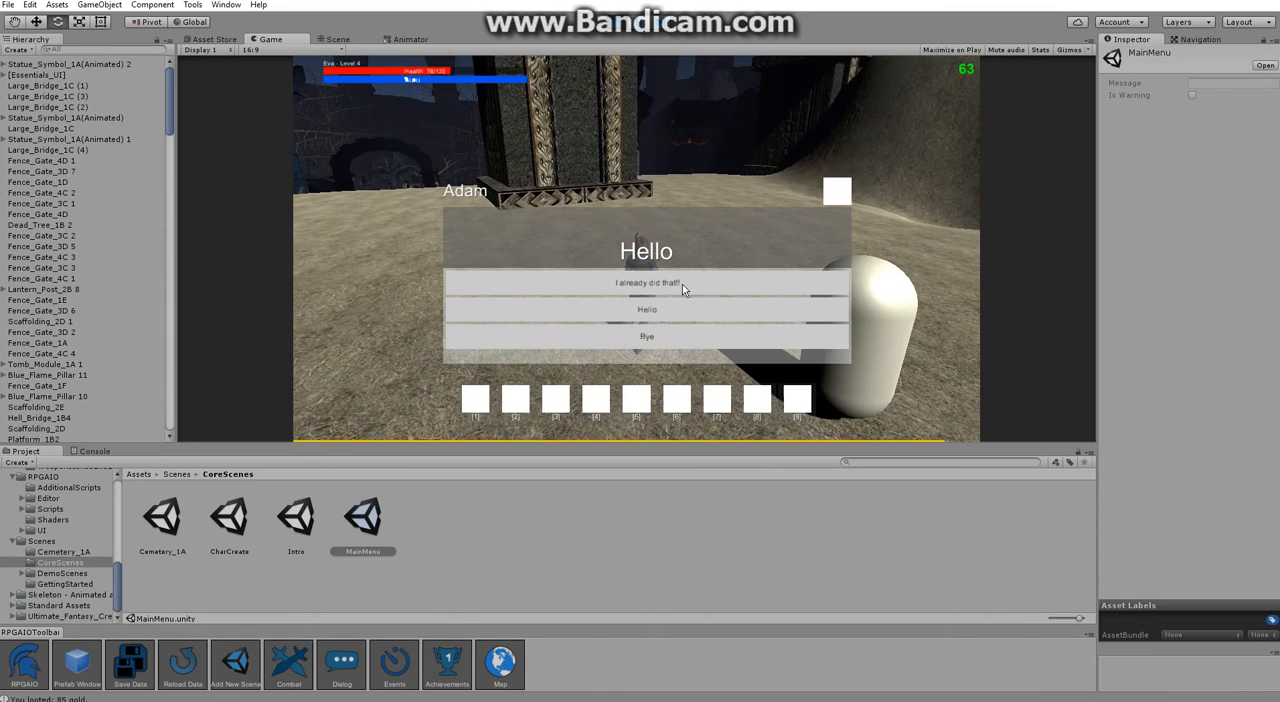
Reply 'I already did that!' to Adam and dismiss his 'Go Away' answer.
click(646, 284)
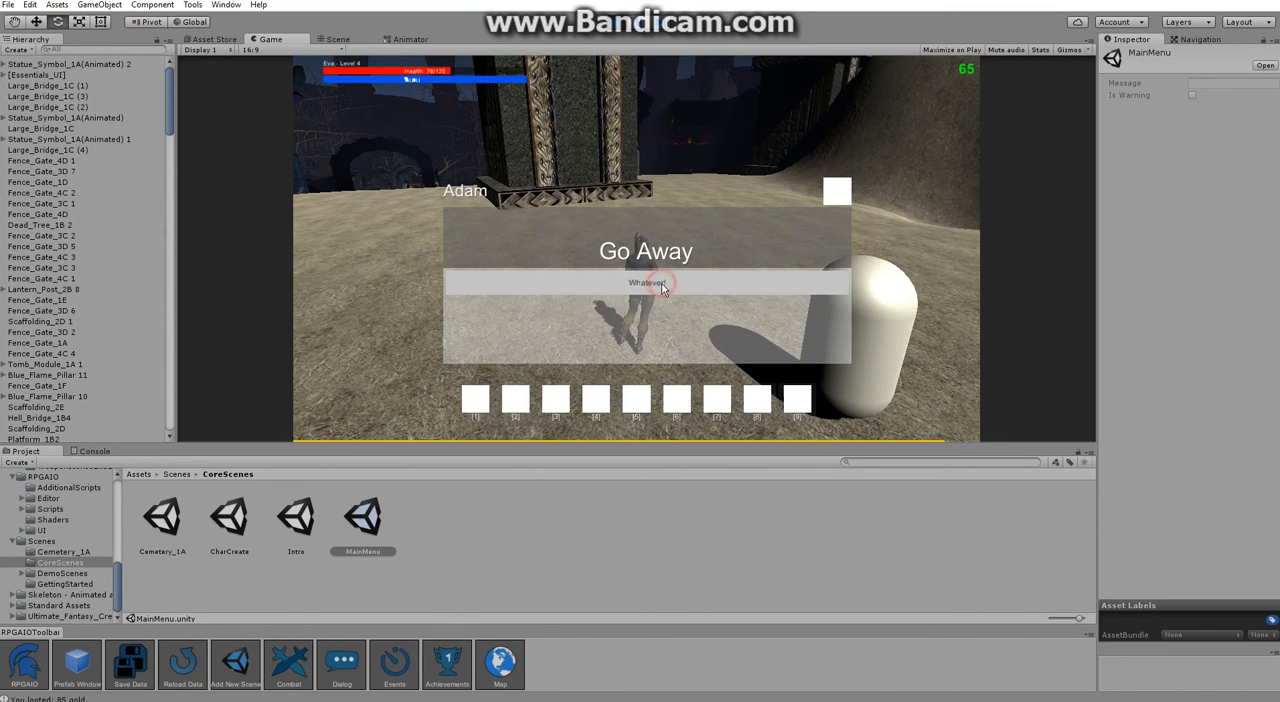
click(644, 282)
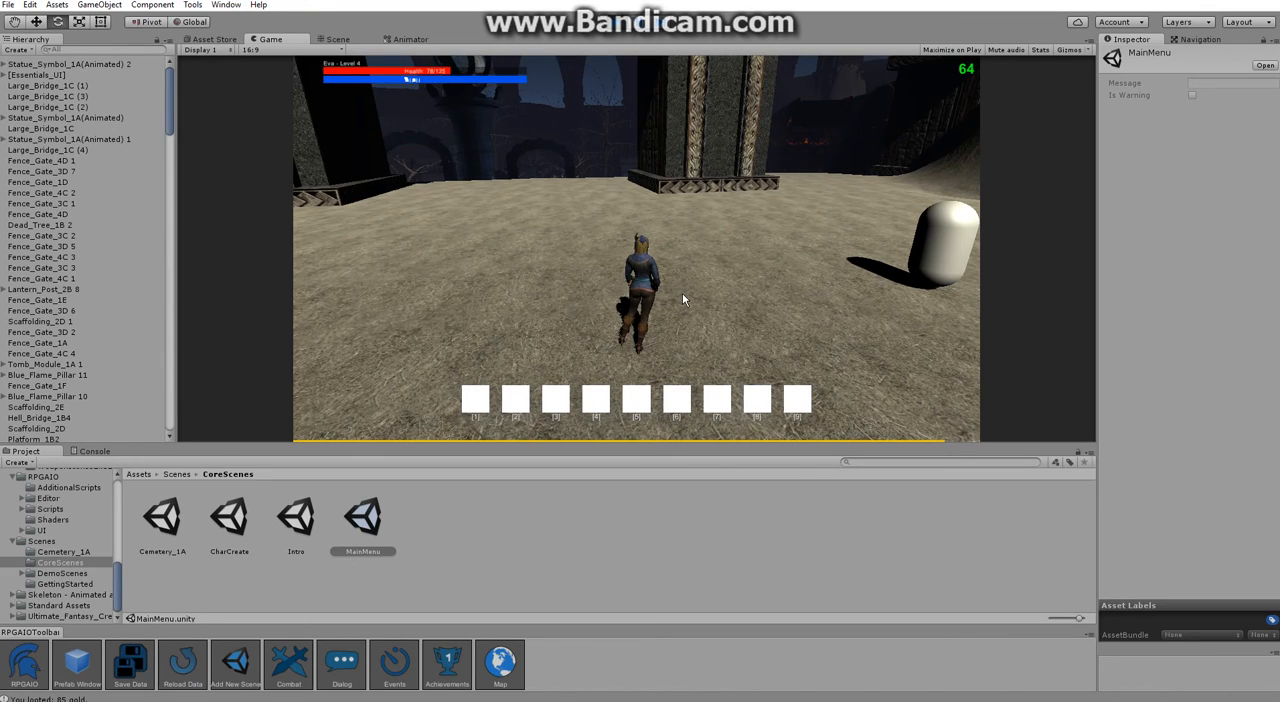
mouse_move(660, 348)
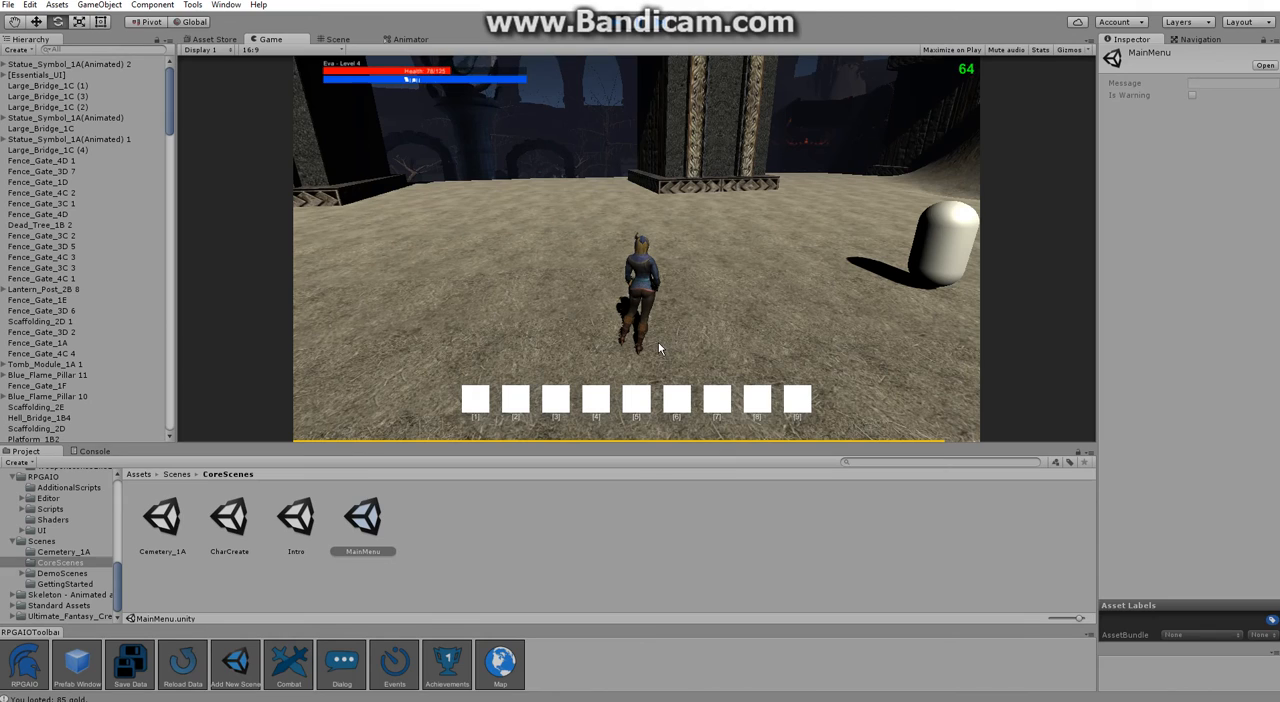